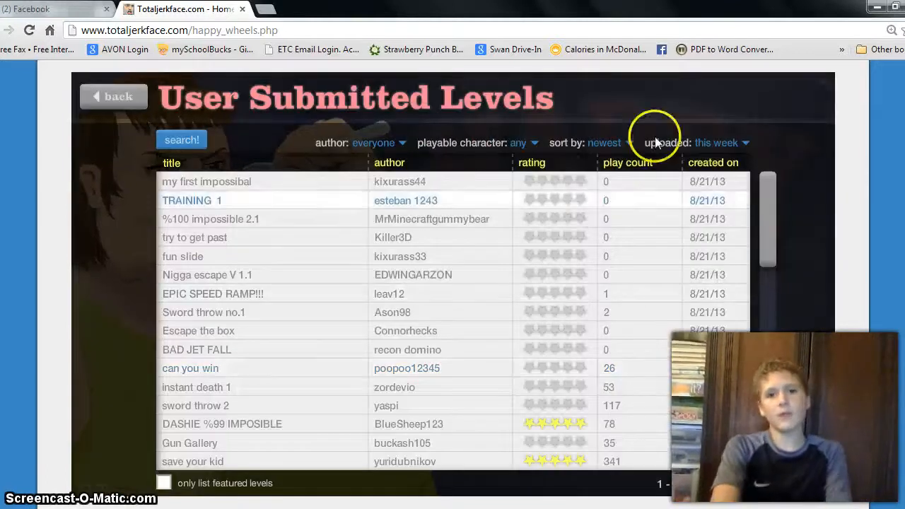
Sort this week's user-submitted levels by rating so five-star levels appear first
left_click(604, 142)
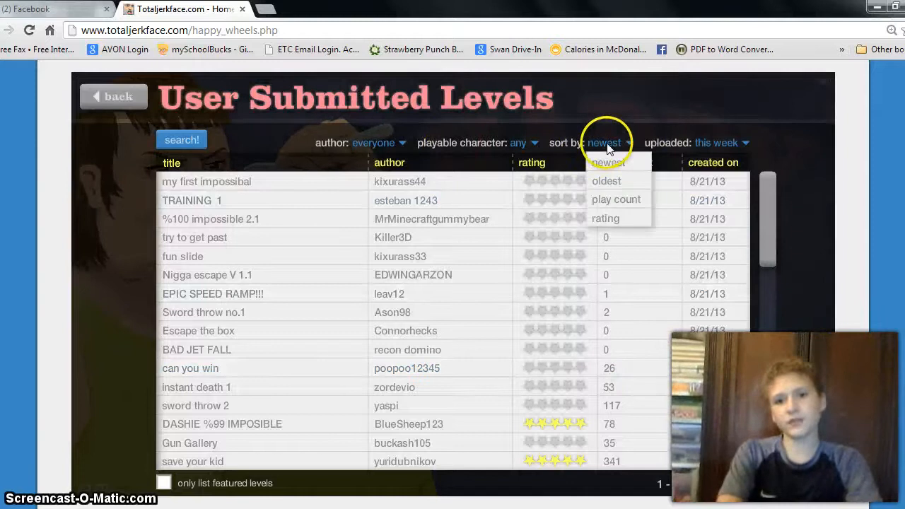
left_click(605, 218)
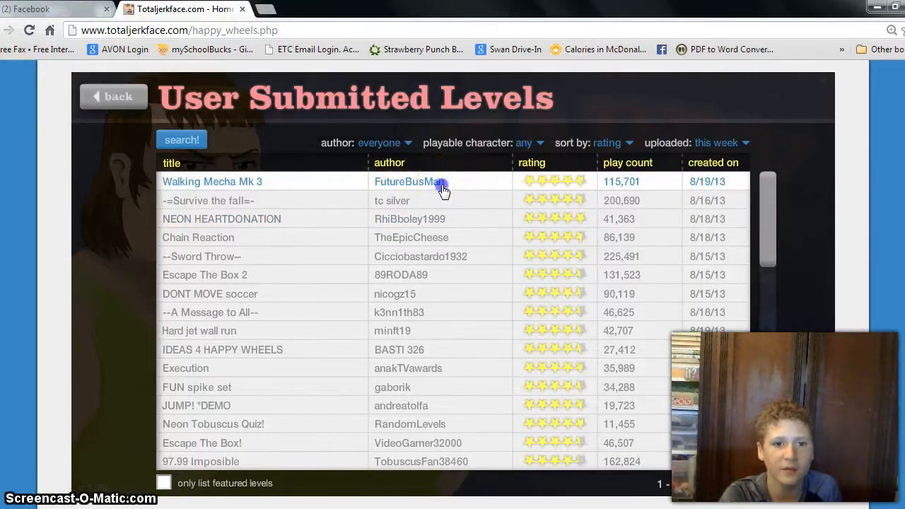
Select Walking Mecha Mk 3, start it, and finish the level in 110.10 seconds
left_click(212, 182)
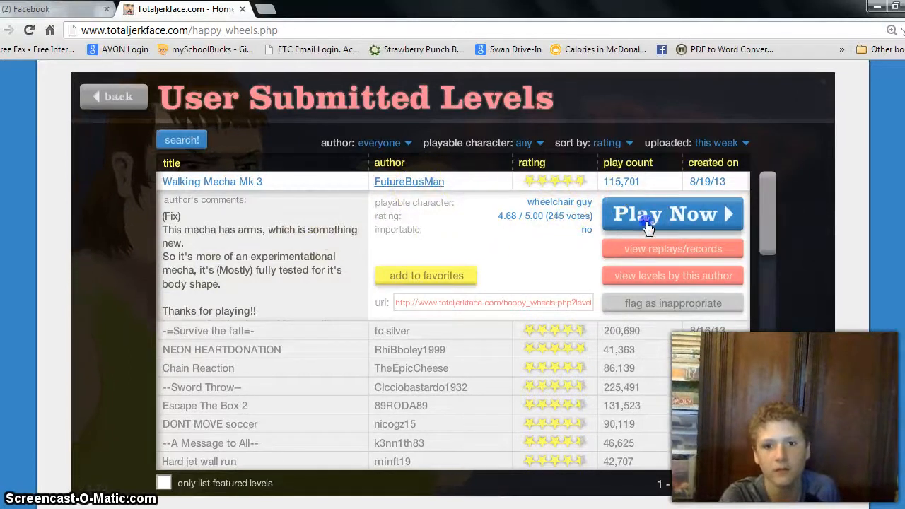
left_click(671, 215)
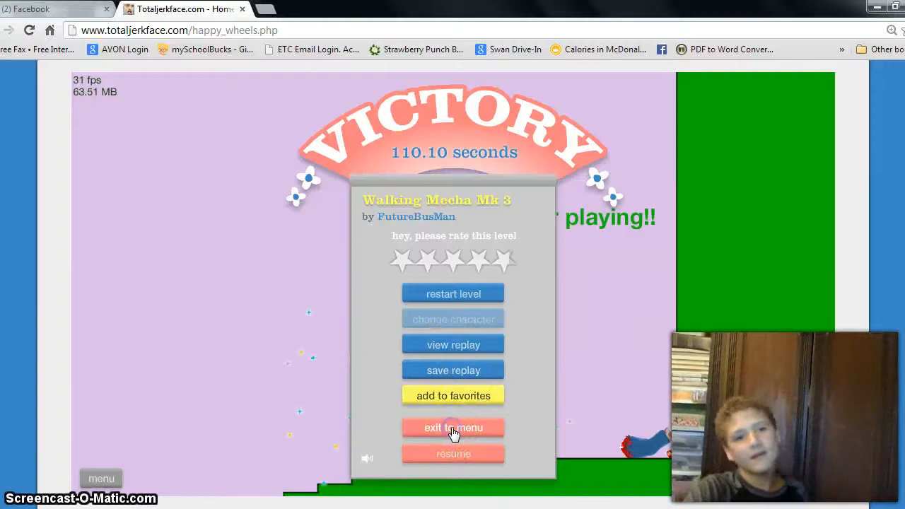
Exit the finished level to the list and start the second-rated level -=Survive the fall=-
left_click(453, 426)
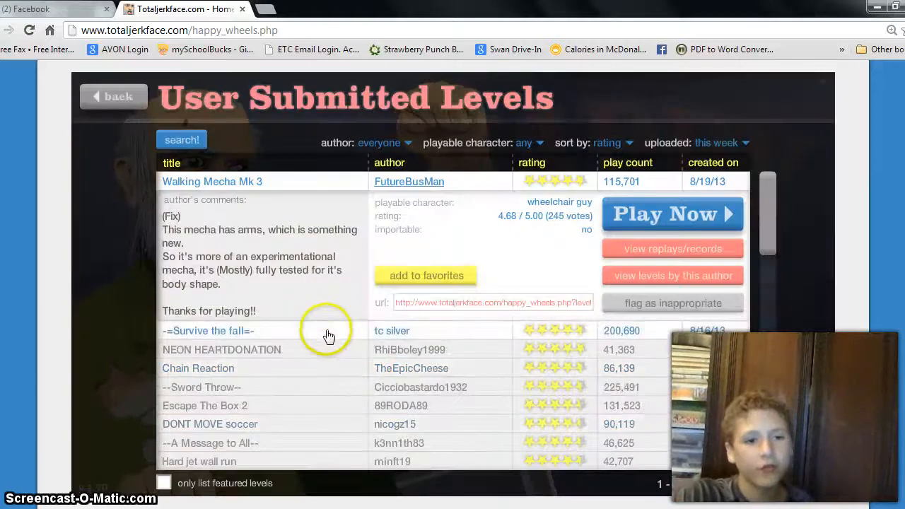
left_click(207, 330)
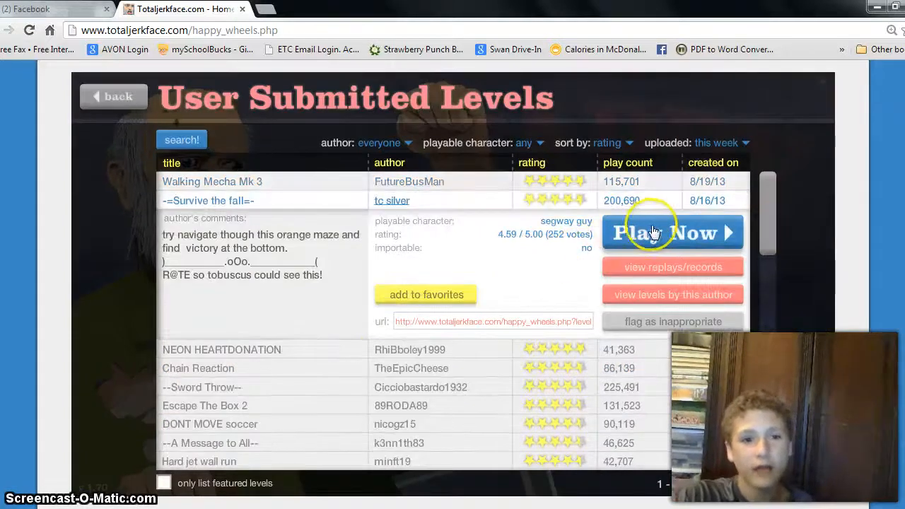
left_click(672, 232)
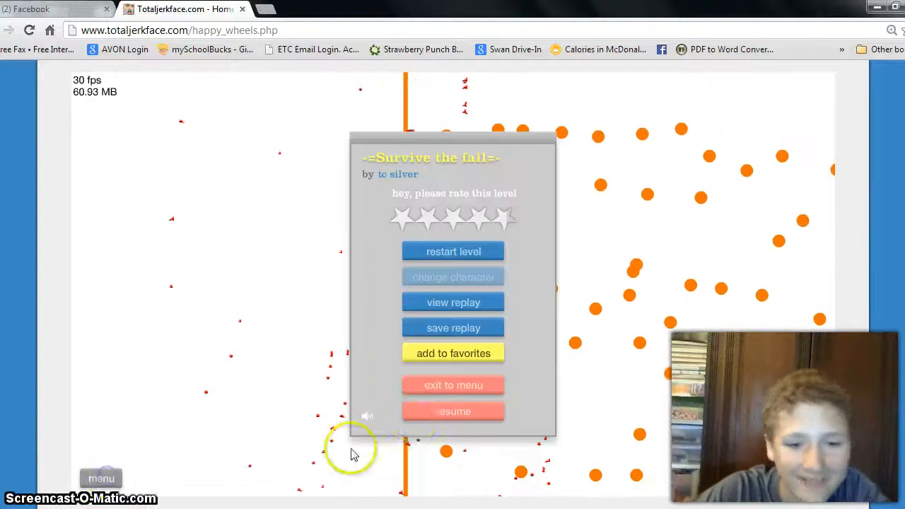
Leave the current level and beat NEON HEARTDONATION in 70.43 seconds
left_click(453, 385)
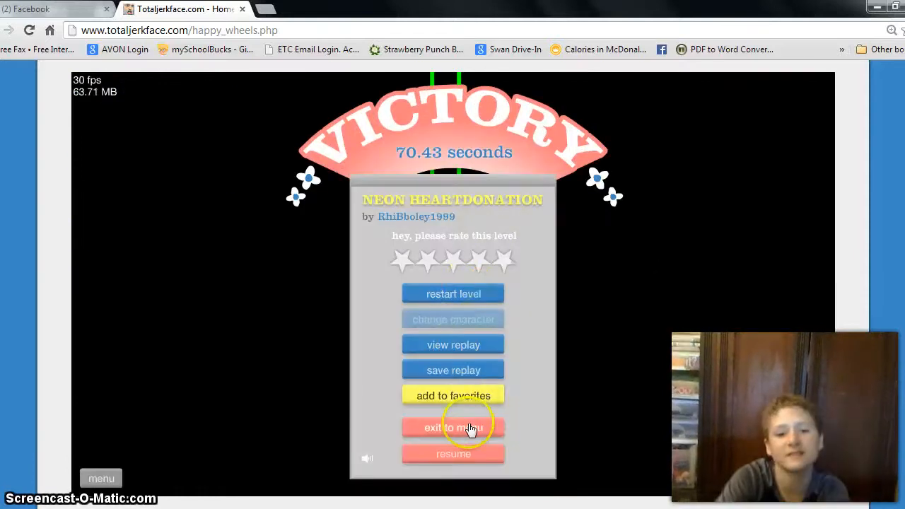
Leave the victory screen and start Chain Reaction by TheEpicCheese
left_click(453, 427)
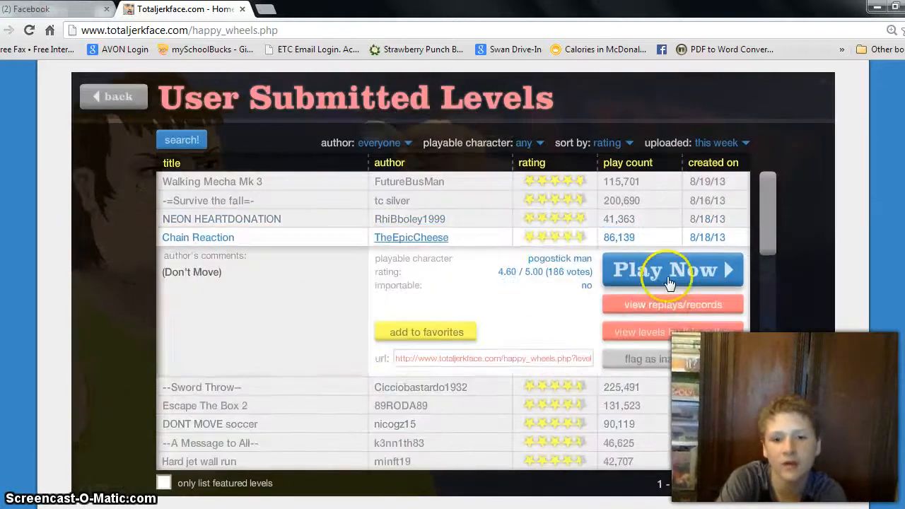
left_click(663, 269)
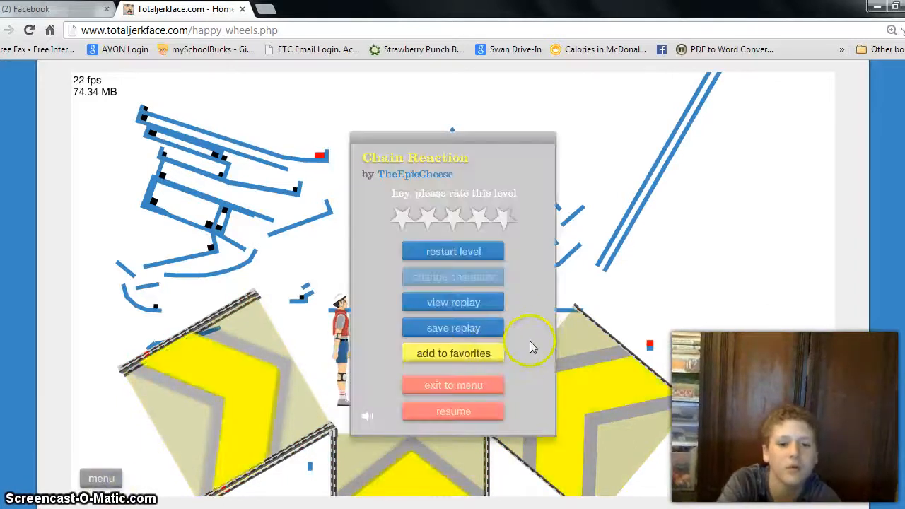
Return to the list, play --Sword Throw-- to victory in 21.80 seconds, and open its menu
left_click(453, 384)
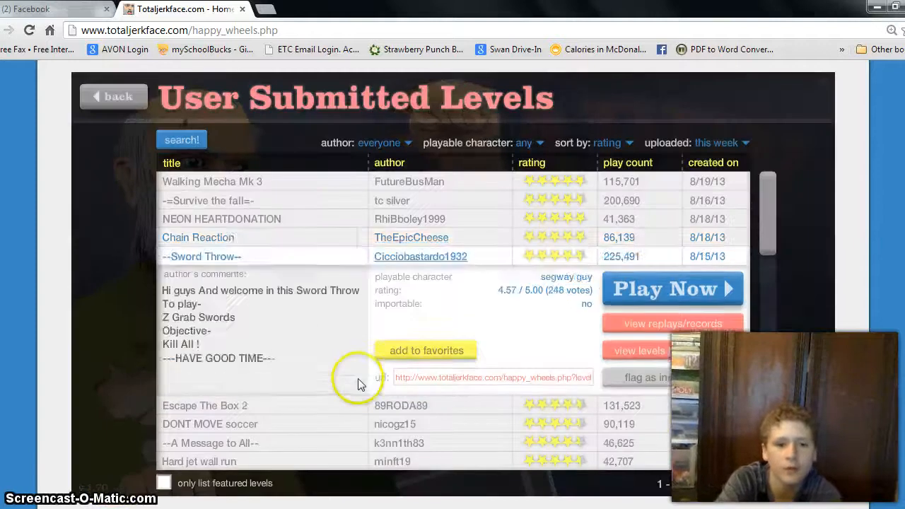
mouse_move(664, 286)
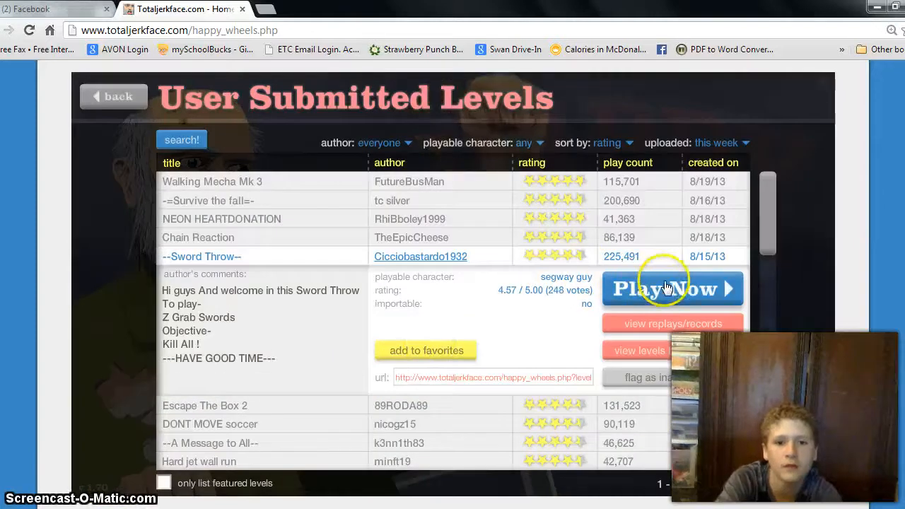
left_click(671, 288)
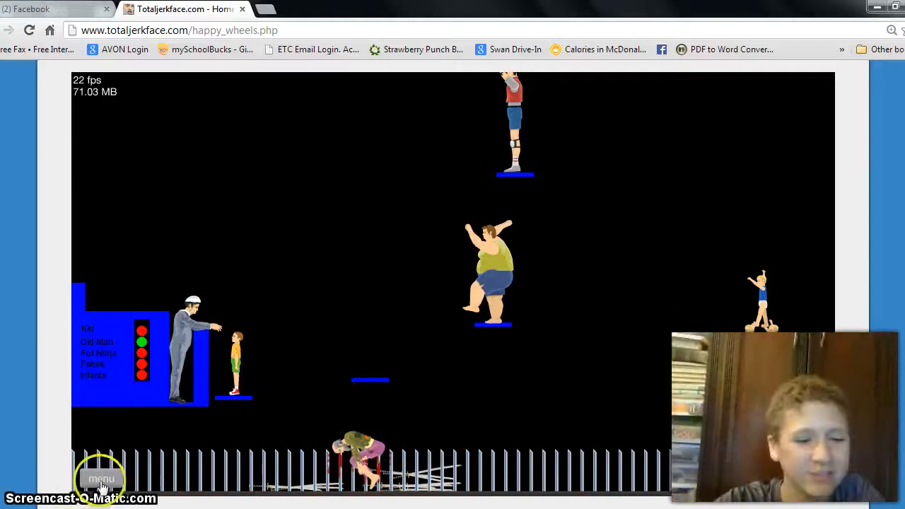
left_click(101, 479)
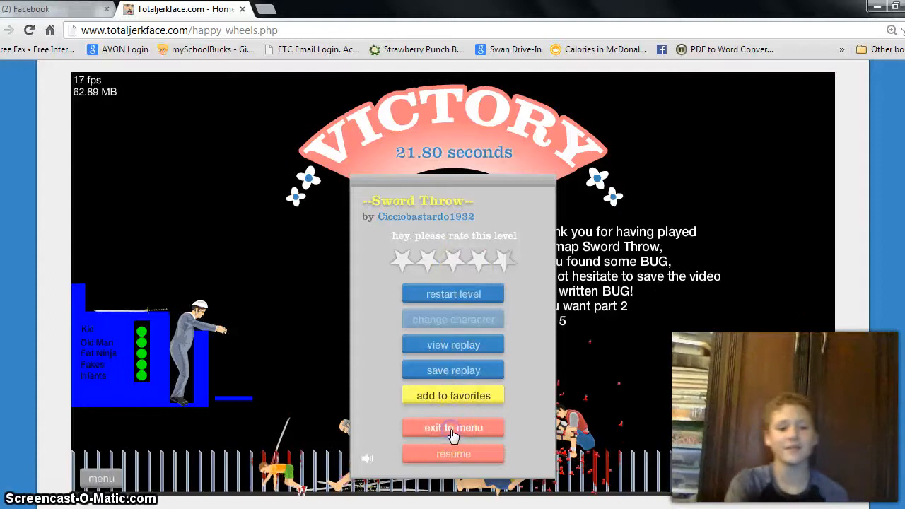
Exit Sword Throw, enter Escape The Box 2 by 89RODA89, and quit back to the list
left_click(453, 427)
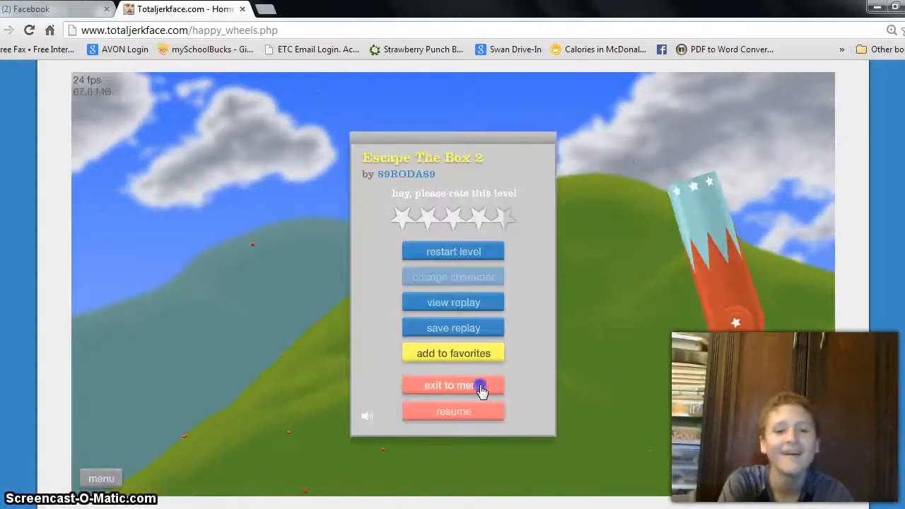
left_click(452, 385)
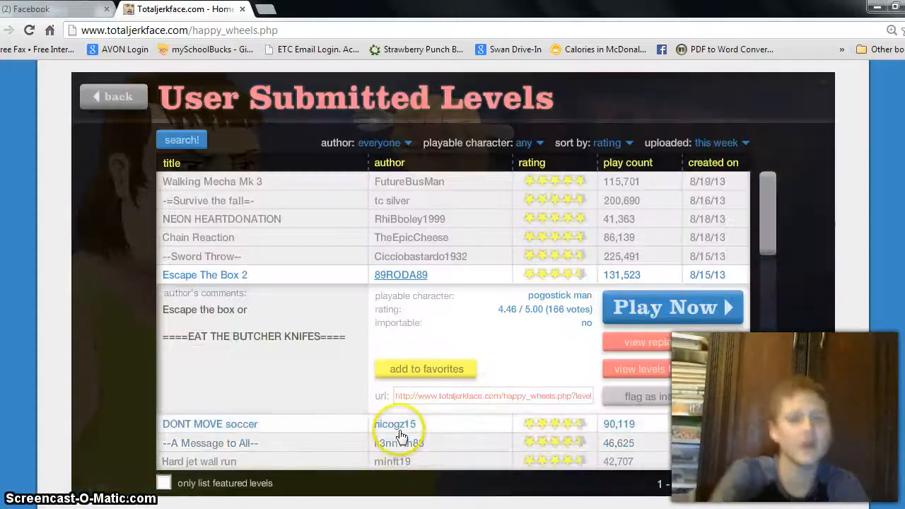
Play DONT MOVE soccer by nicogz15 to victory in 14.63 seconds and exit to the list
left_click(210, 424)
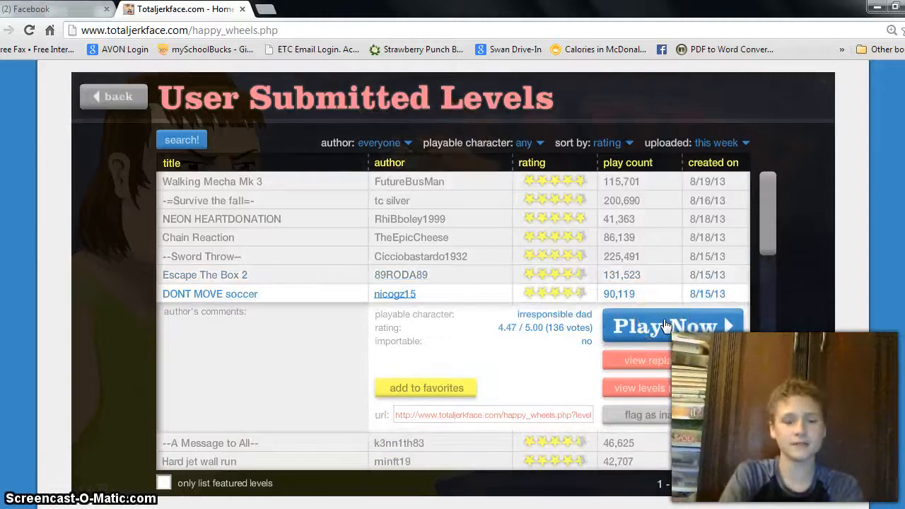
left_click(663, 326)
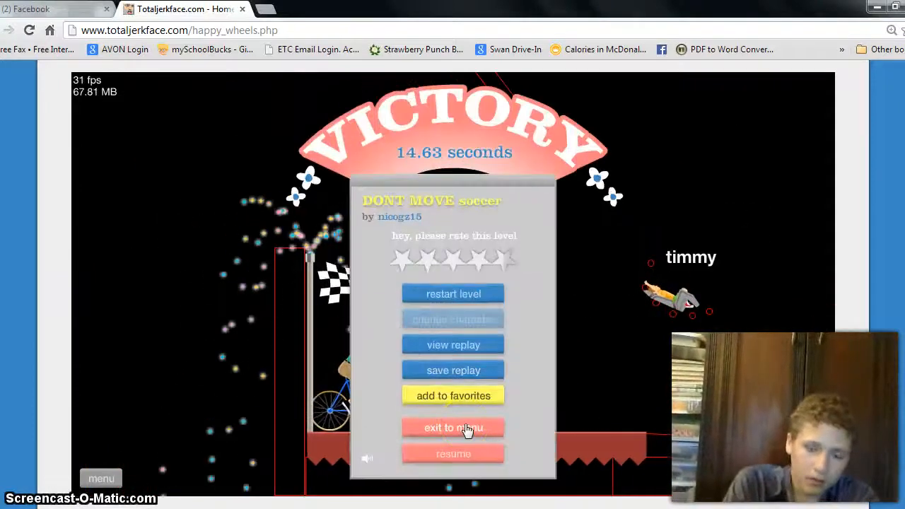
left_click(453, 427)
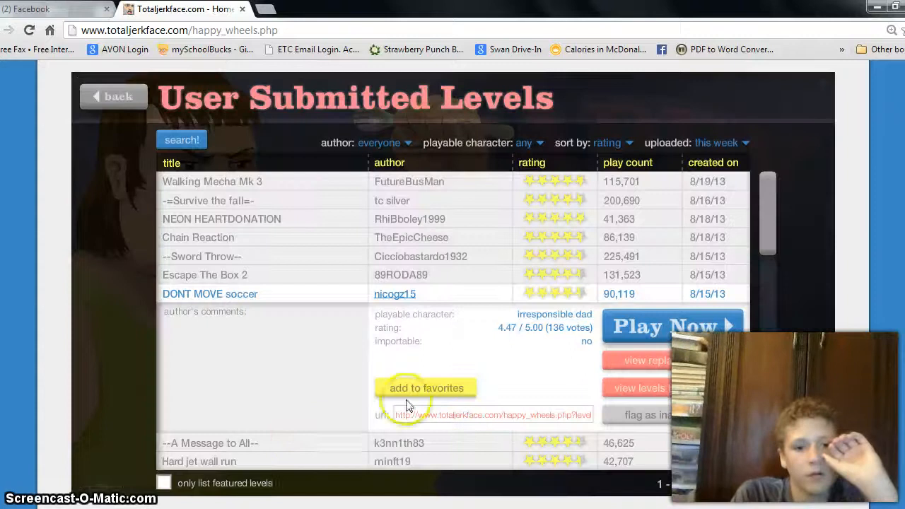
Beat --A Message to All-- by k3nn1th83 in 33.33 seconds, then exit to the list
left_click(210, 311)
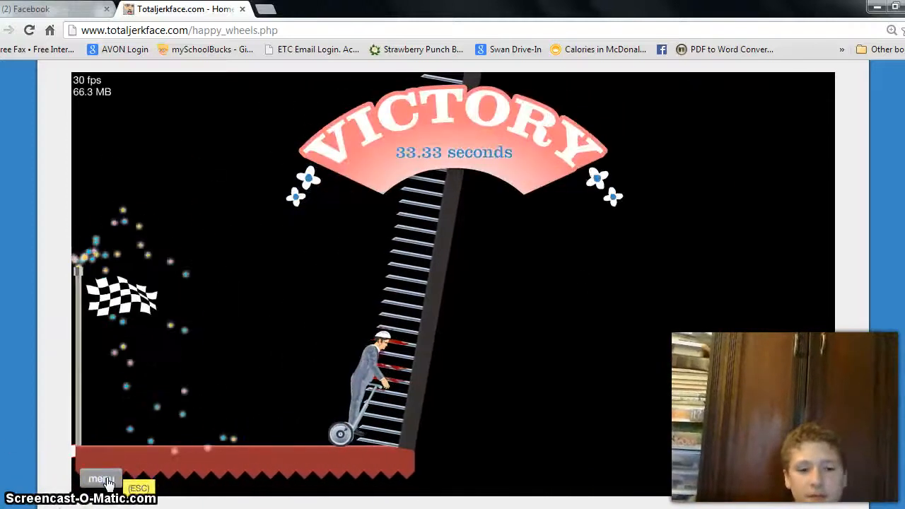
left_click(101, 478)
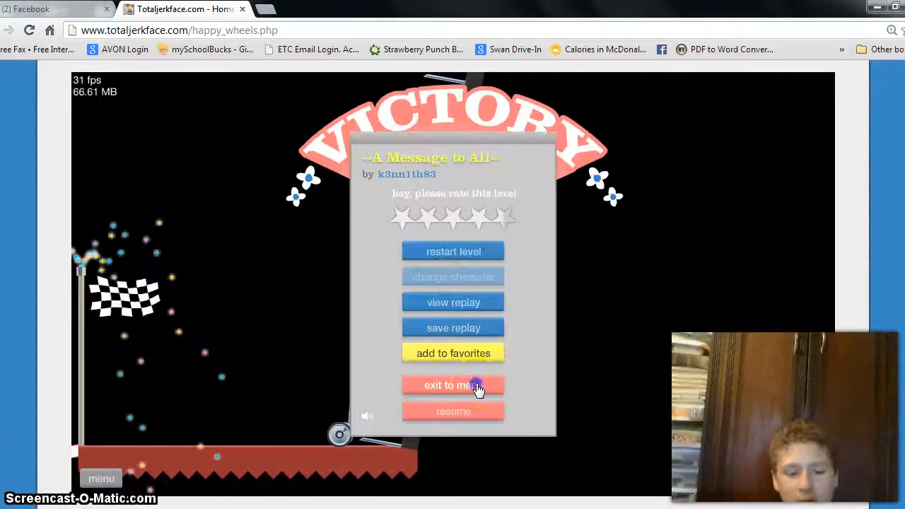
left_click(454, 384)
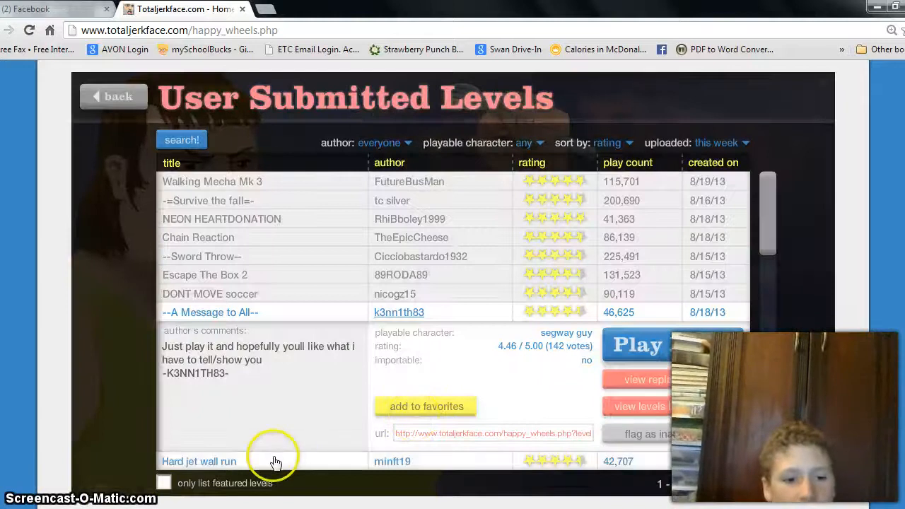
left_click(198, 461)
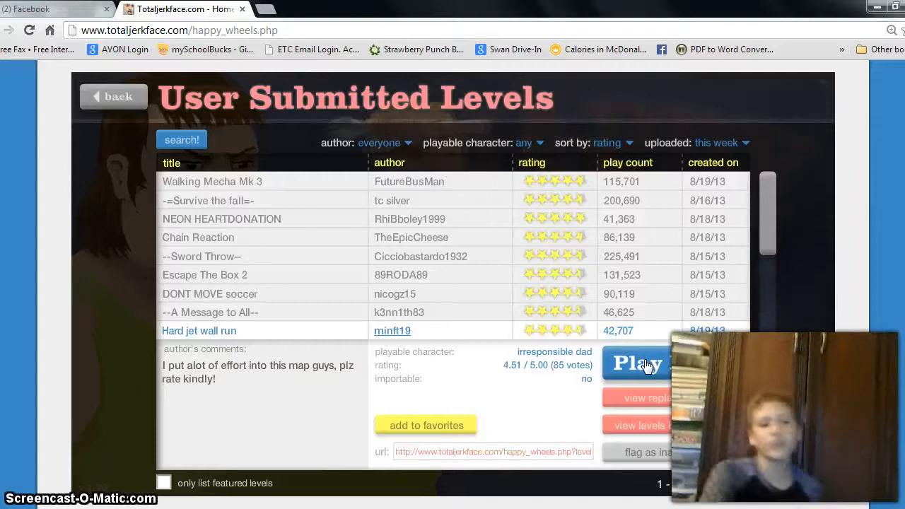
left_click(635, 363)
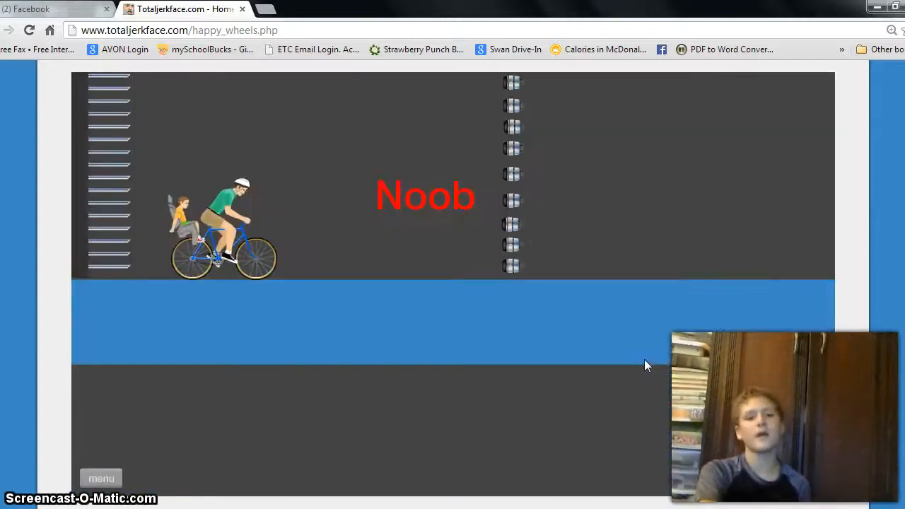